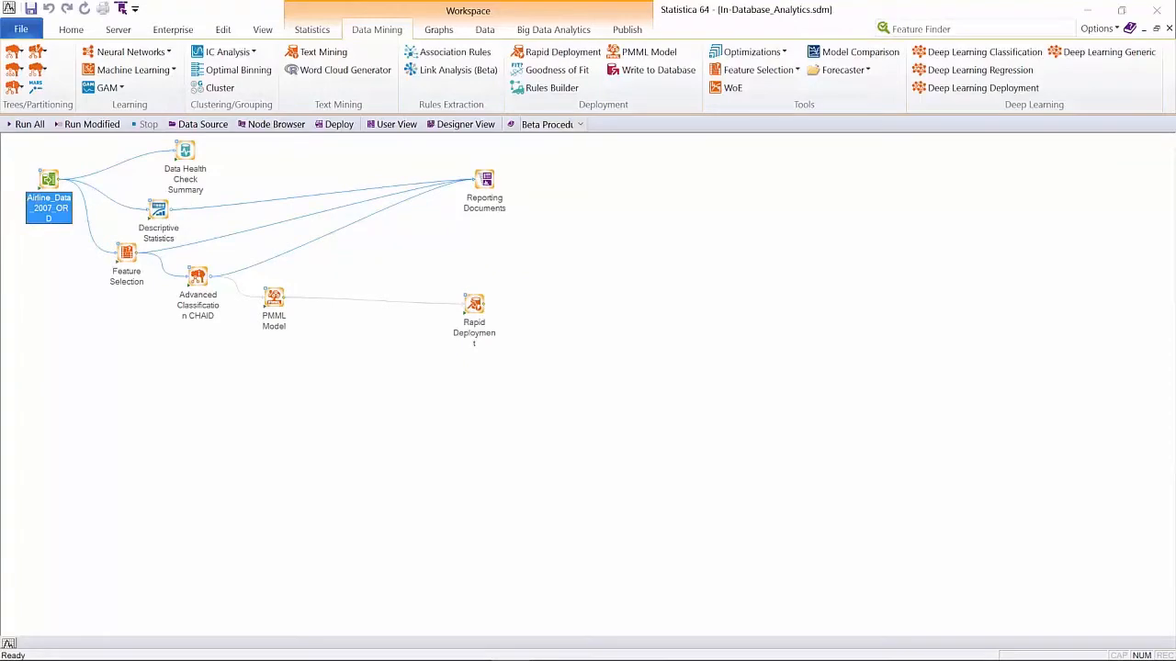
{"action": "mouse_move", "coordinate": [351, 304]}
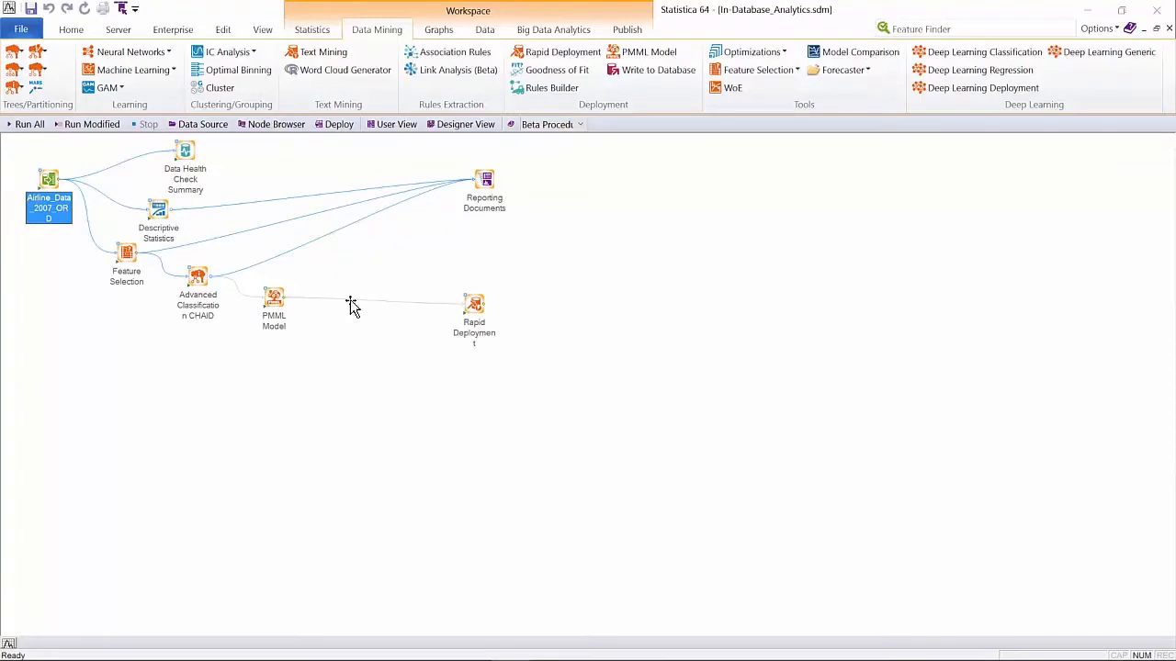
{"action": "mouse_move", "coordinate": [99, 316]}
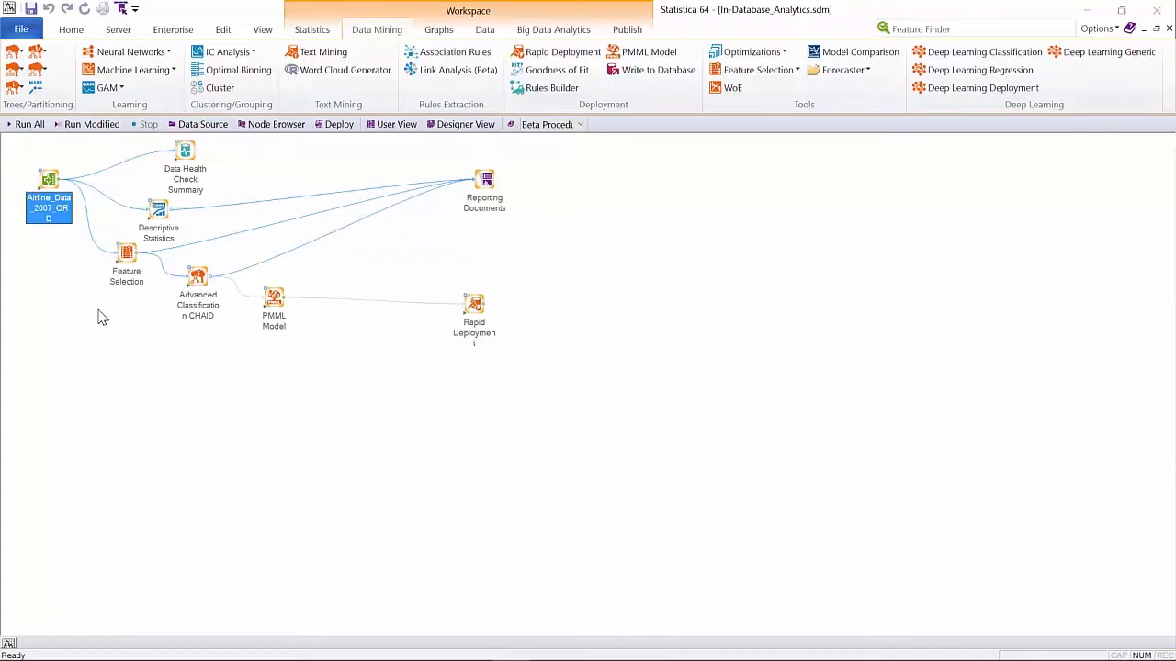
{"action": "mouse_move", "coordinate": [151, 305]}
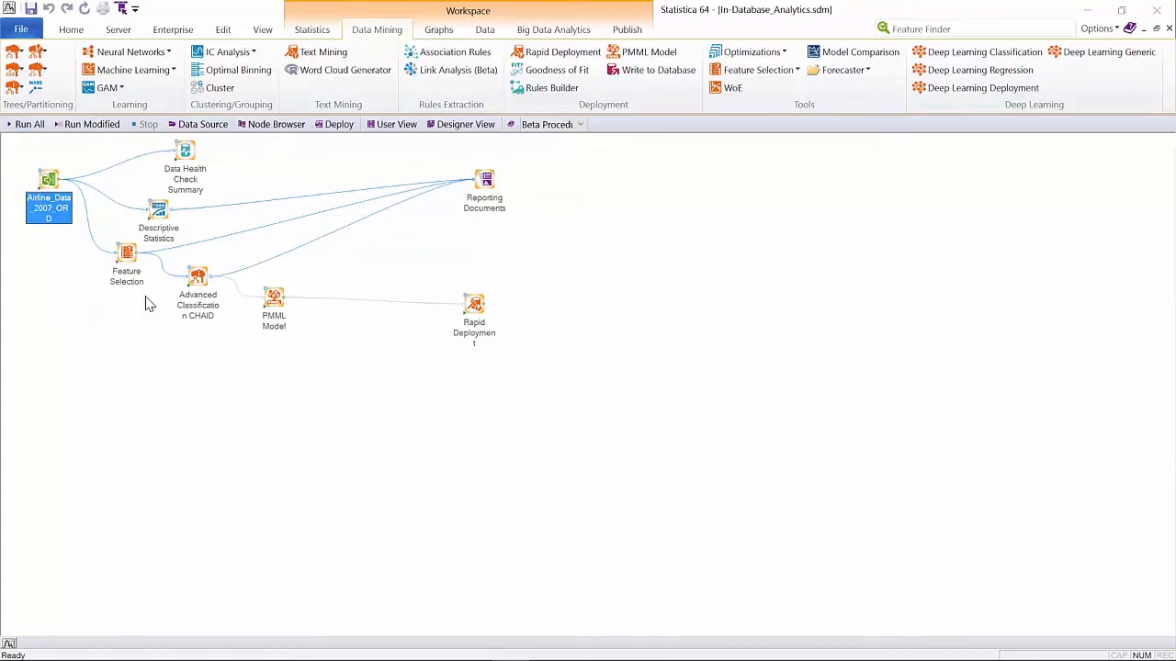
Add an In-Database Enterprise Data Configuration node to the workspace
{"action": "left_click", "coordinate": [553, 29]}
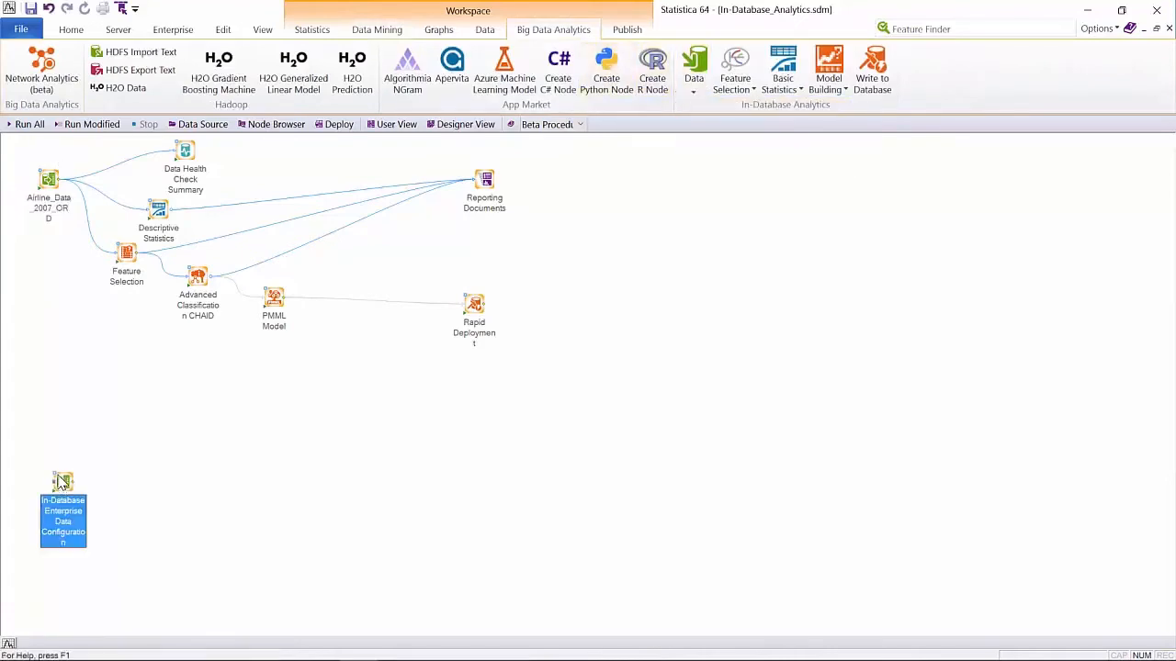
Point the configuration node at Gartner/DTW/Airline_Data_2007_ORD with database type determined automatically
{"action": "double_click", "coordinate": [62, 482]}
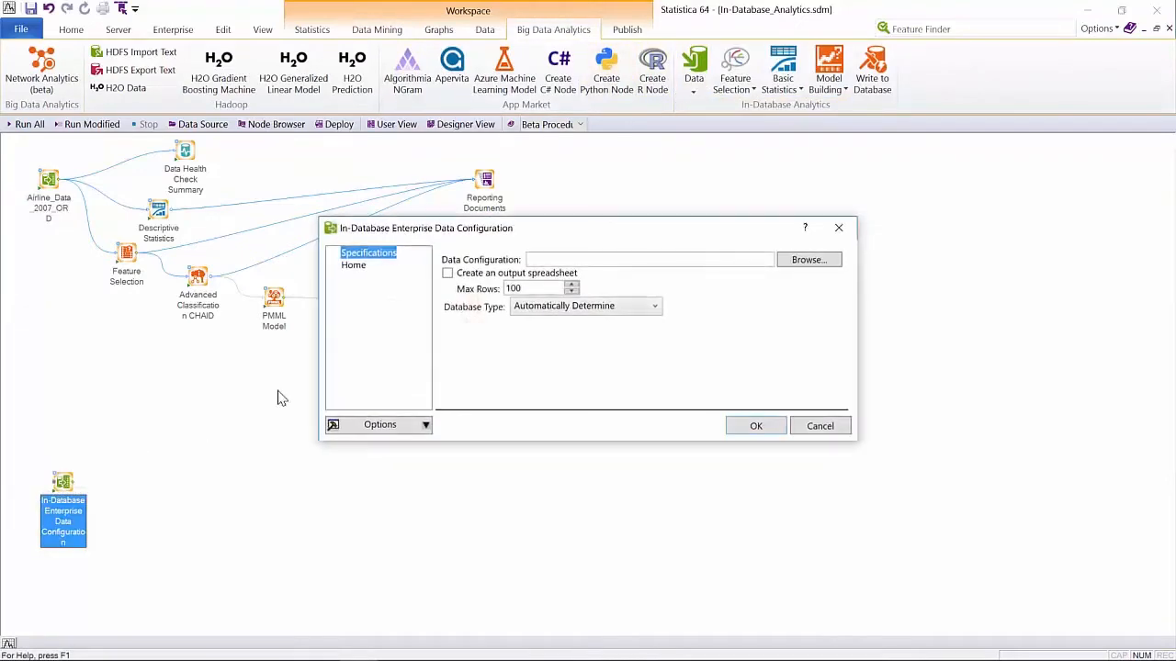
{"action": "left_click", "coordinate": [808, 259]}
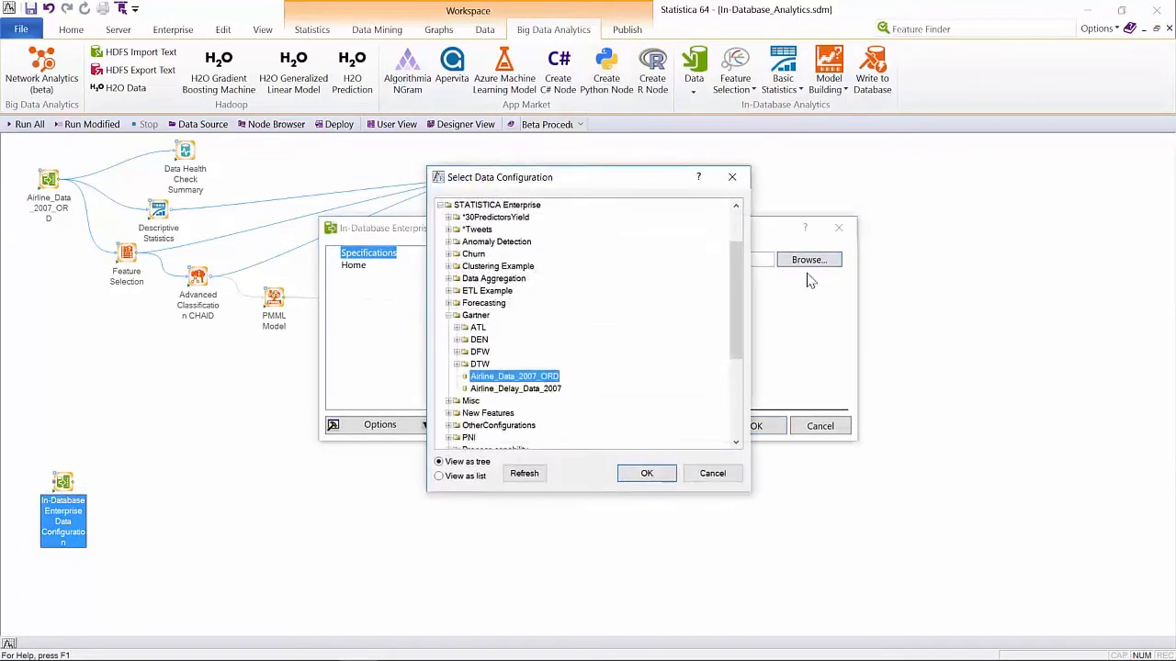
{"action": "left_click", "coordinate": [646, 474]}
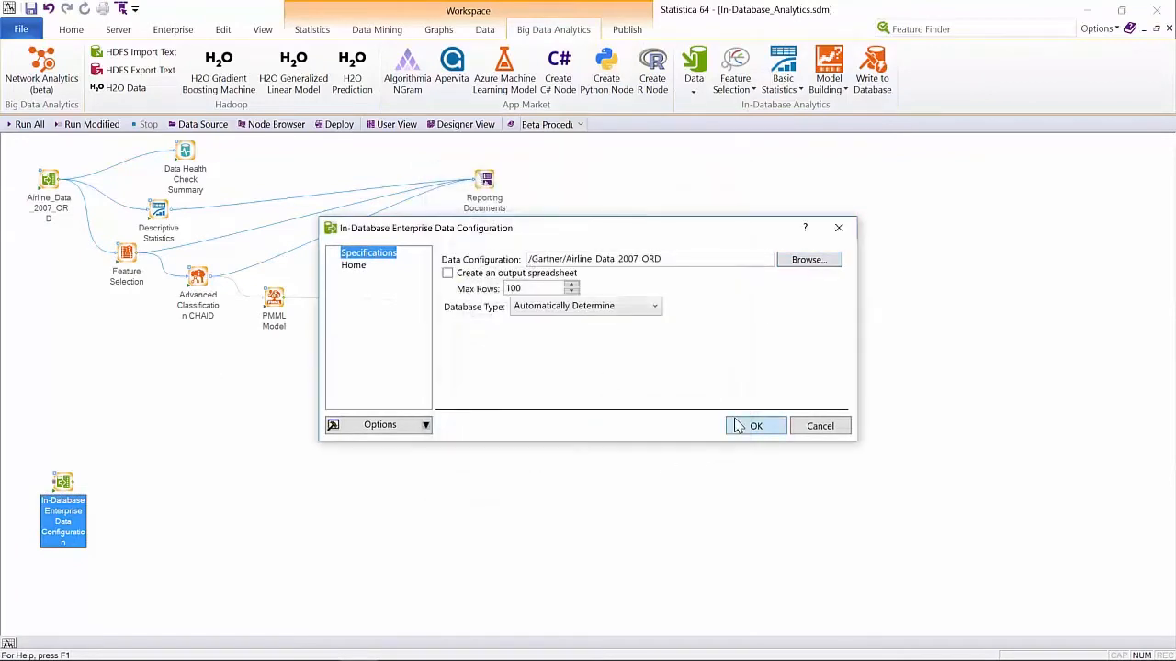
{"action": "mouse_move", "coordinate": [647, 335]}
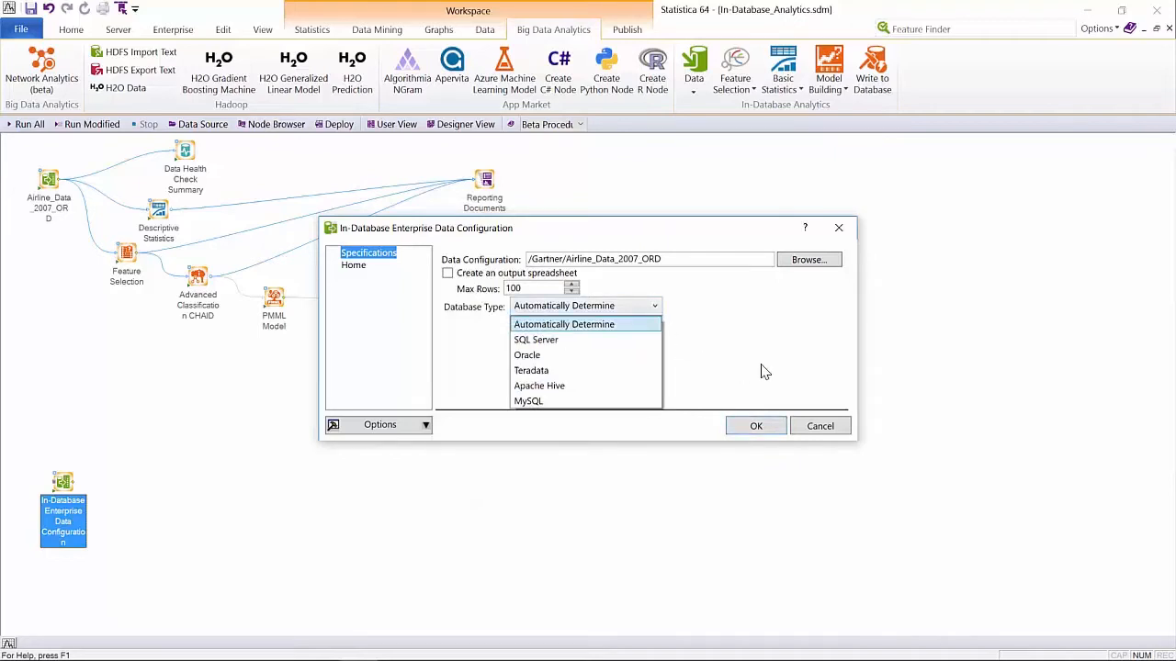
{"action": "left_click", "coordinate": [562, 323]}
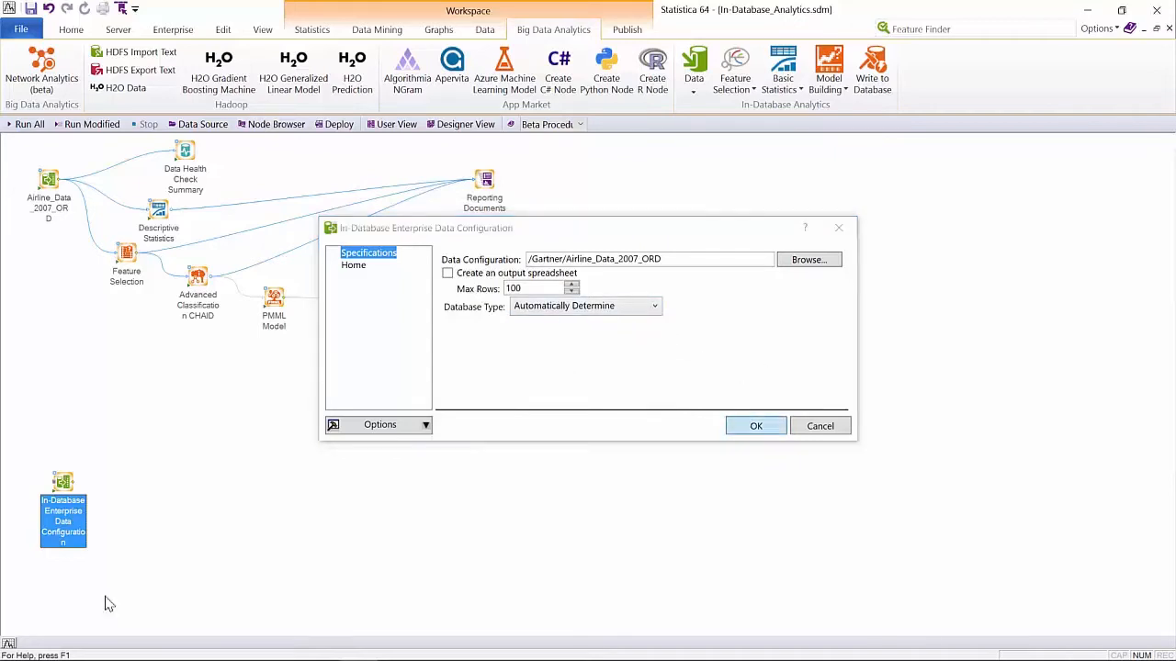
{"action": "left_click", "coordinate": [755, 426]}
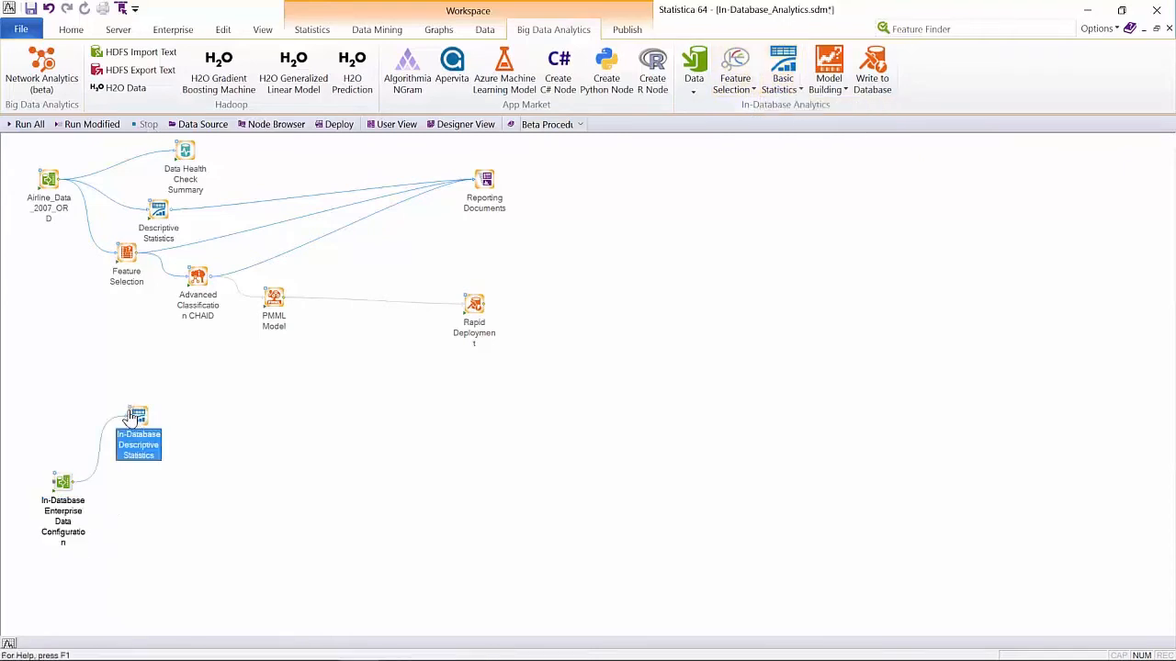
Set the descriptive statistics node to summarise Year, Month, DayofMonth, DayOfWeek and FlightNum
{"action": "double_click", "coordinate": [138, 415]}
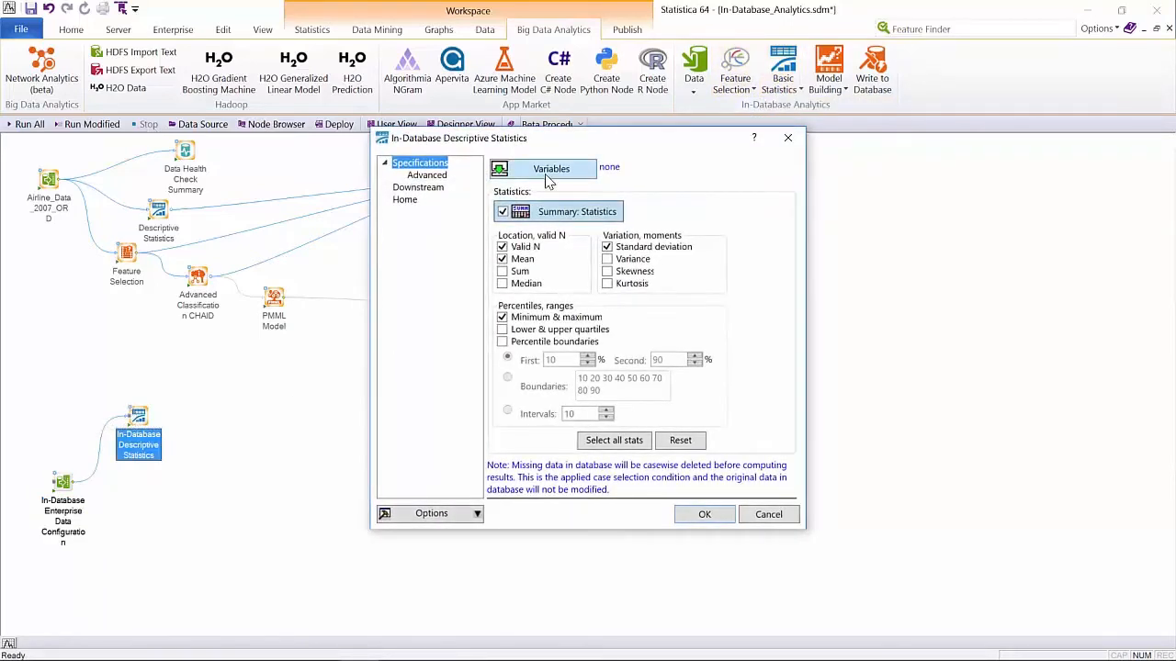
{"action": "left_click", "coordinate": [551, 169]}
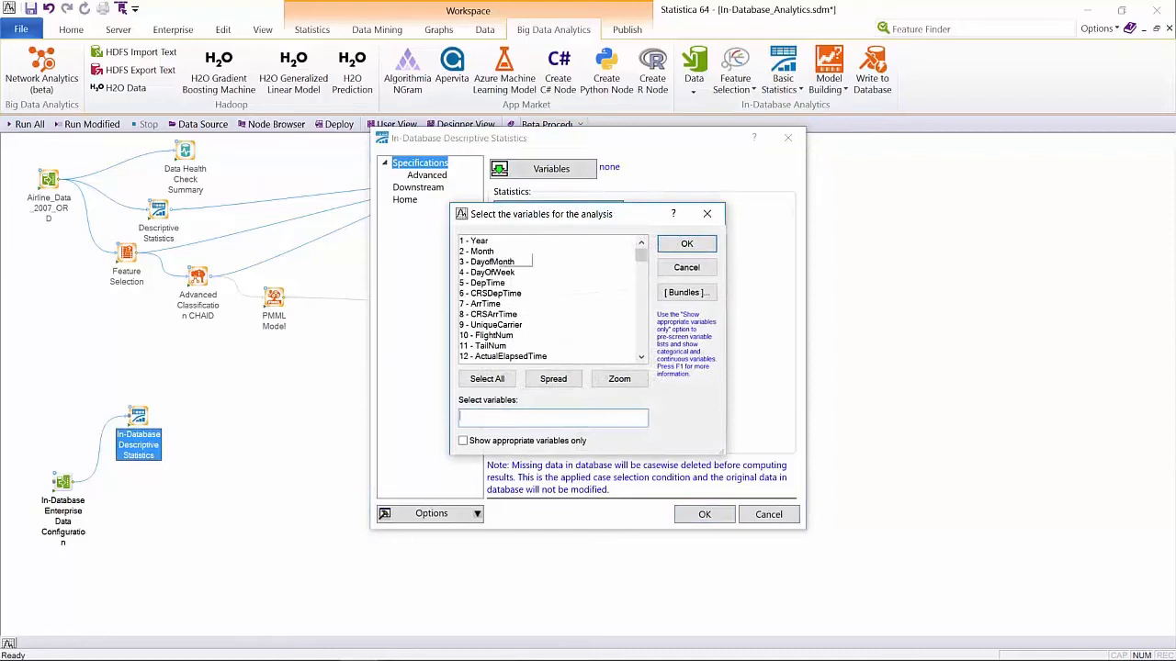
{"action": "left_click", "coordinate": [687, 242]}
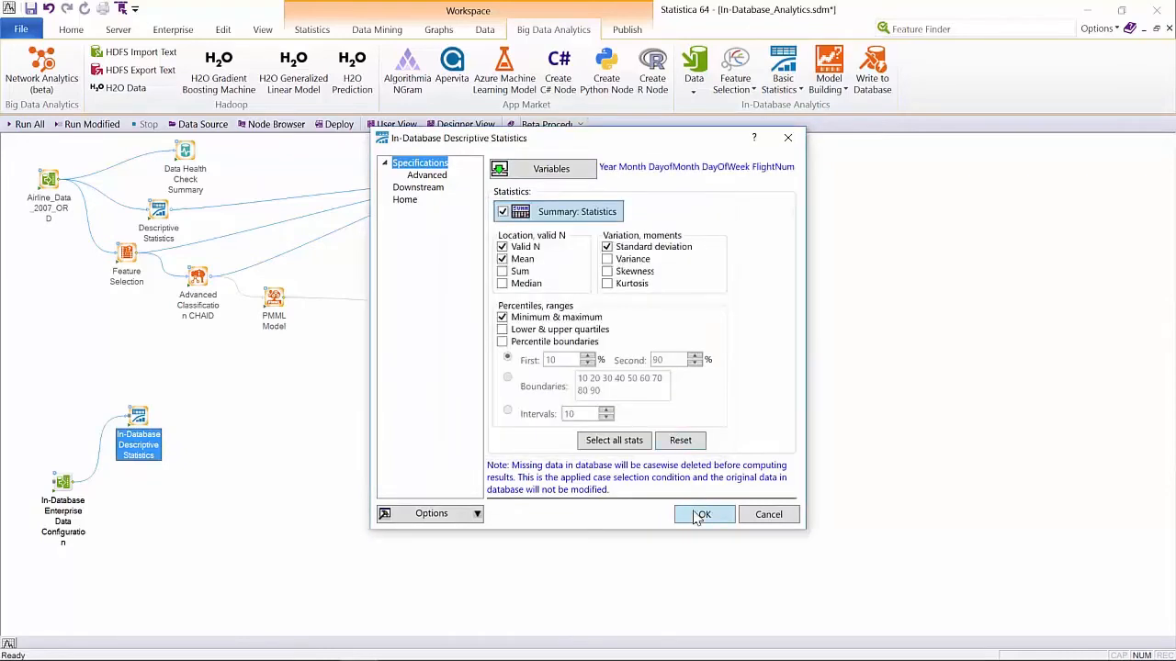
{"action": "left_click", "coordinate": [702, 514]}
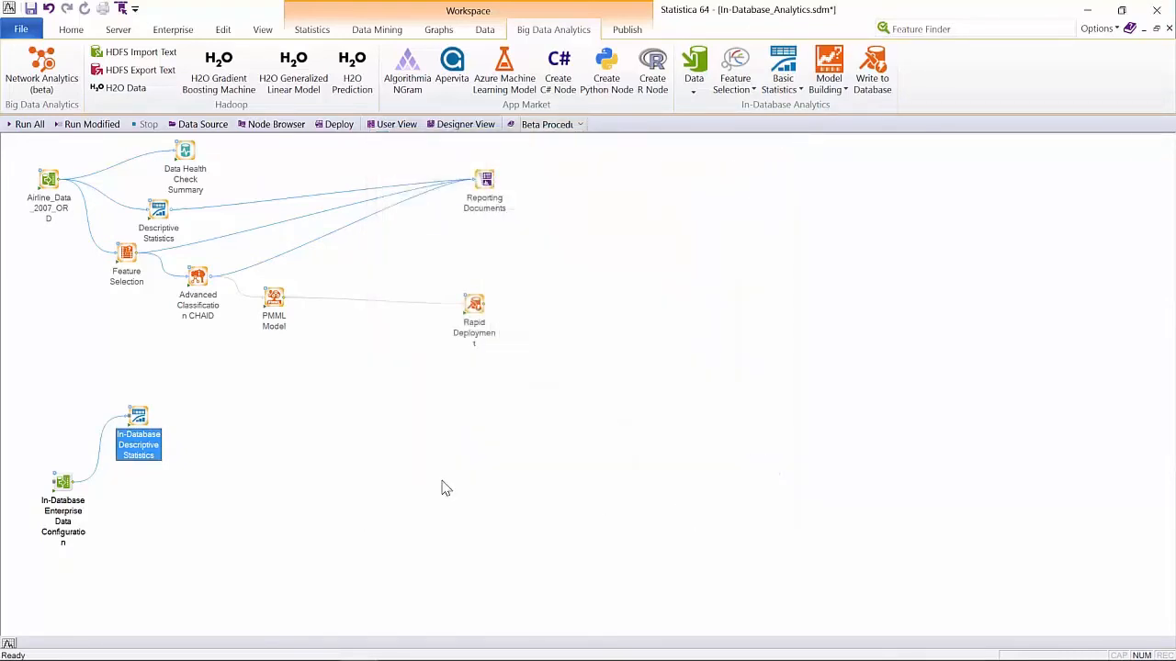
{"action": "mouse_move", "coordinate": [346, 411]}
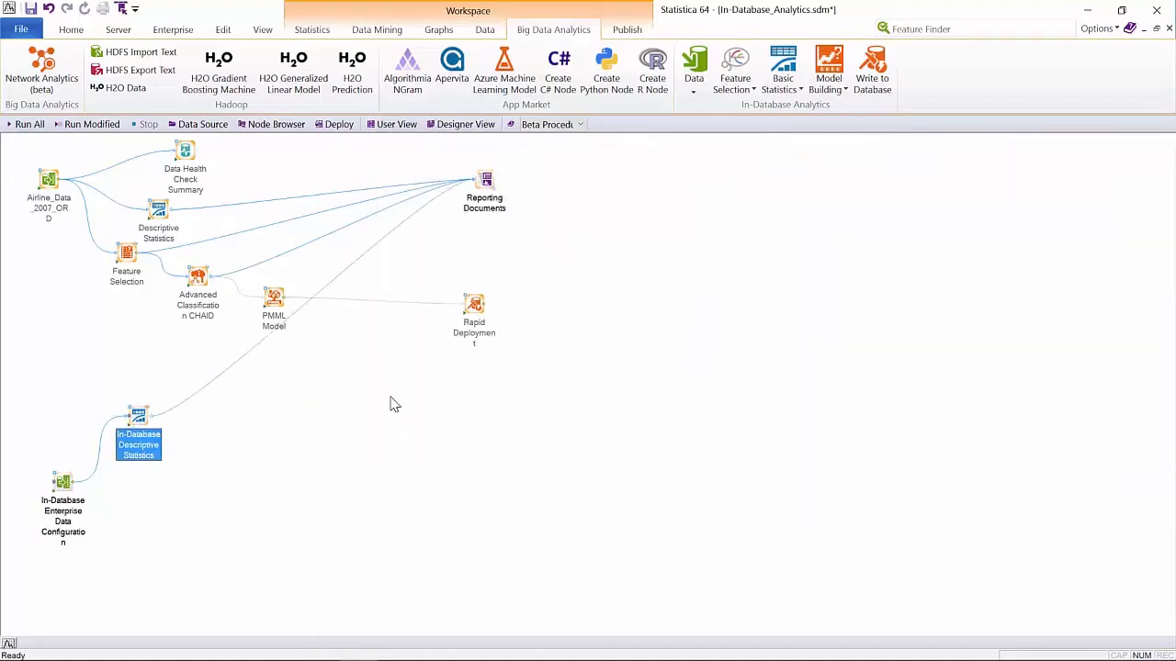
Add In-Database Correlation Matrices and Feature Selection nodes to the workflow
{"action": "left_click", "coordinate": [783, 70]}
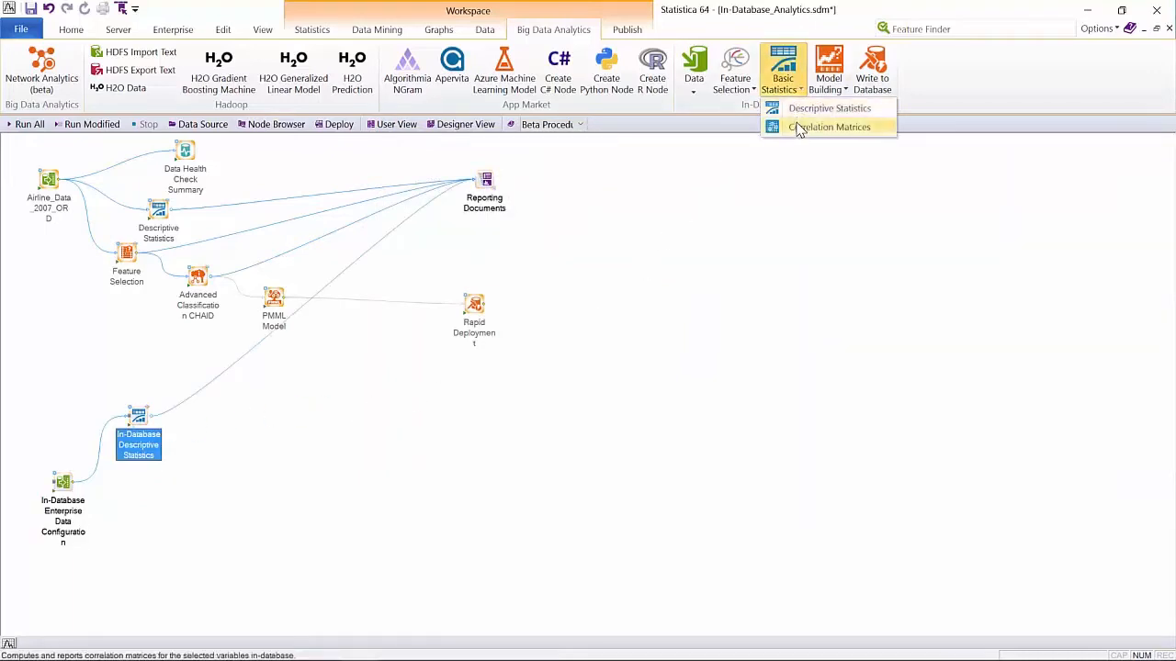
{"action": "left_click", "coordinate": [826, 127]}
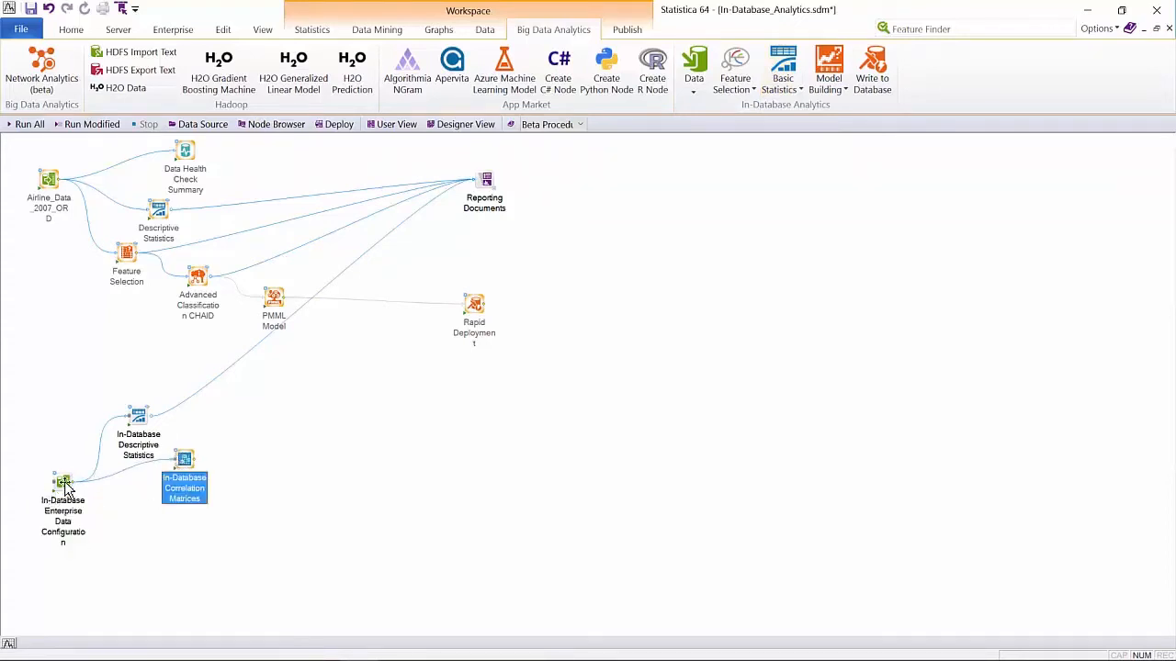
{"action": "left_click", "coordinate": [735, 69]}
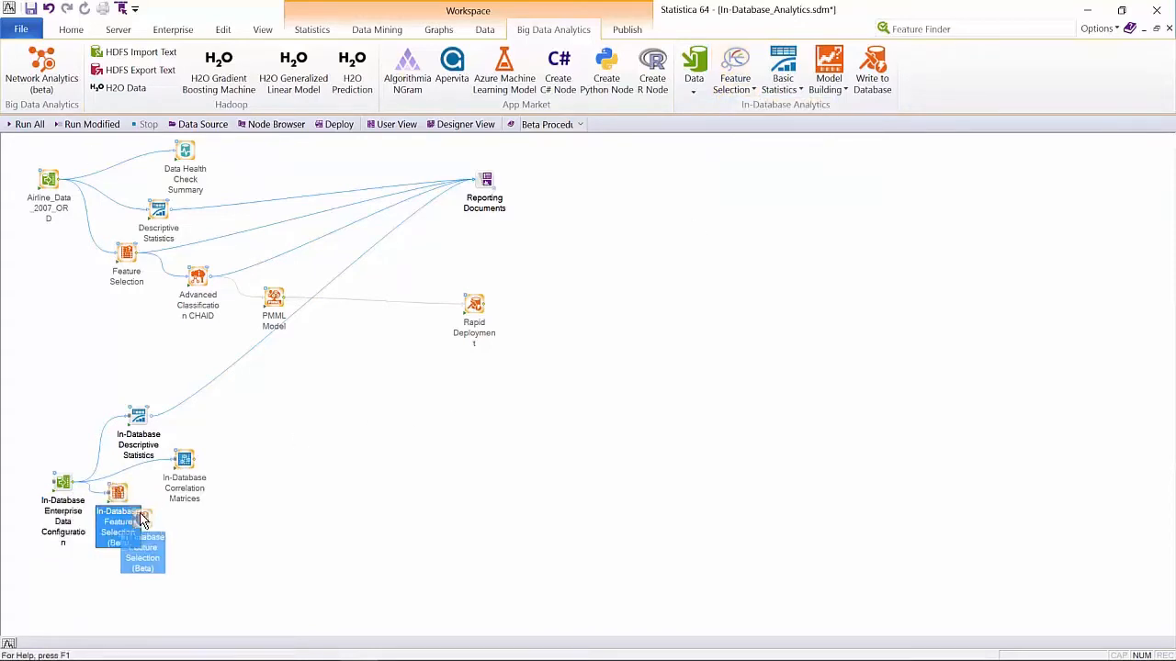
Configure feature selection with variable 98 dependent and 82–95 as continuous predictors
{"action": "double_click", "coordinate": [144, 536]}
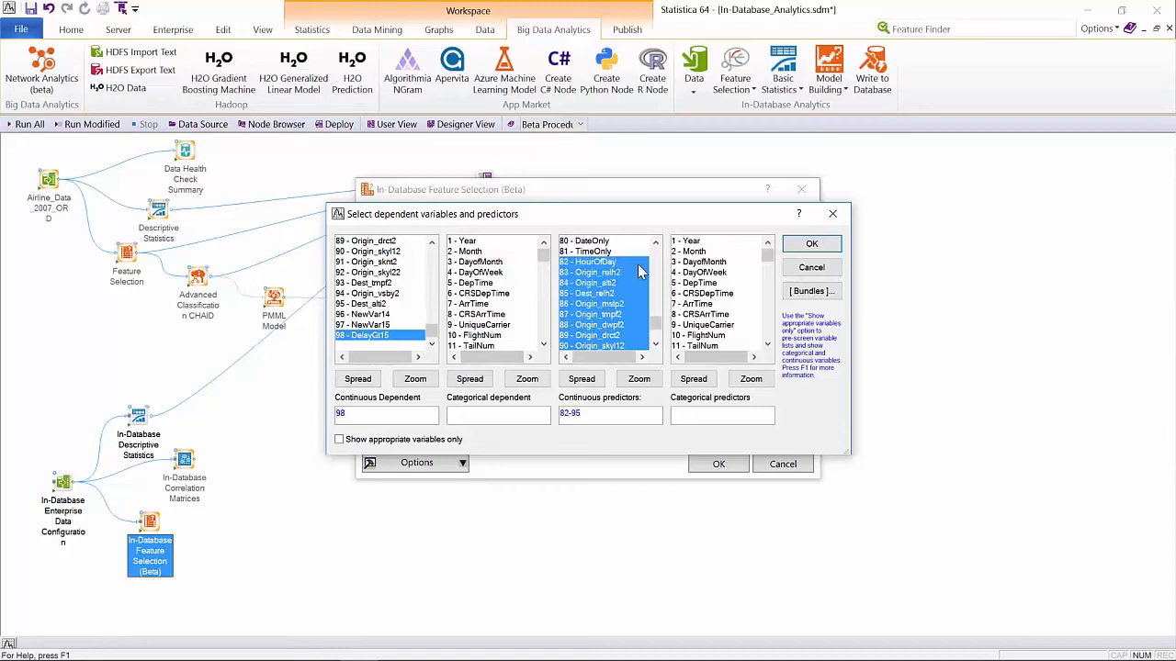
{"action": "left_click", "coordinate": [812, 243]}
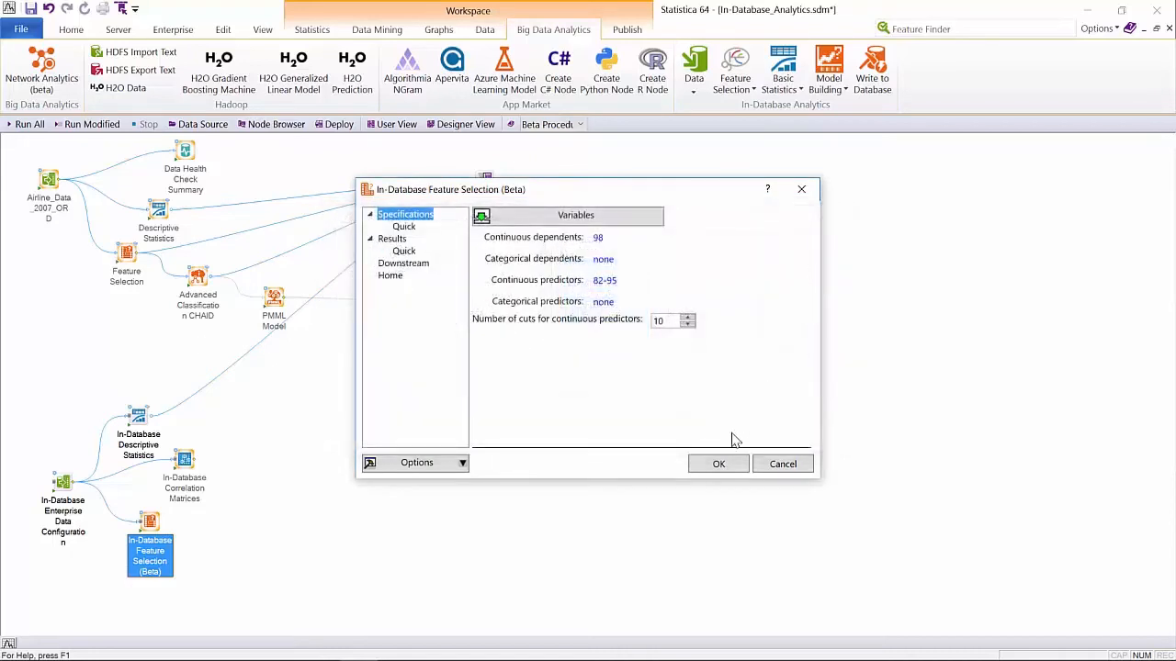
{"action": "left_click", "coordinate": [718, 463]}
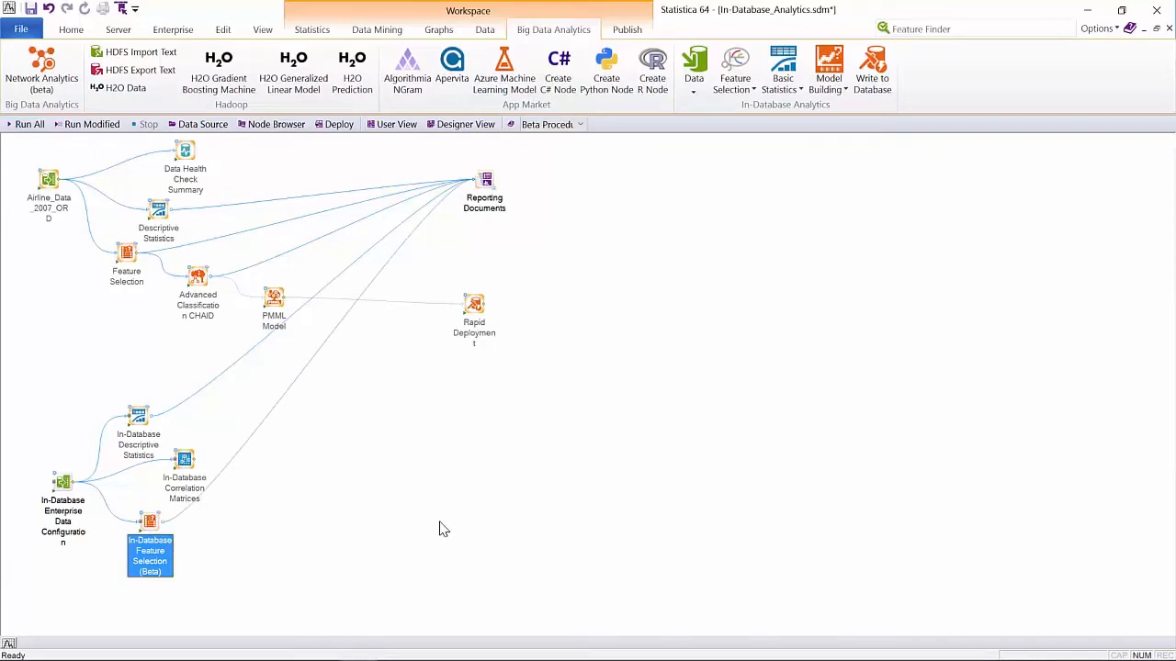
{"action": "mouse_move", "coordinate": [559, 406]}
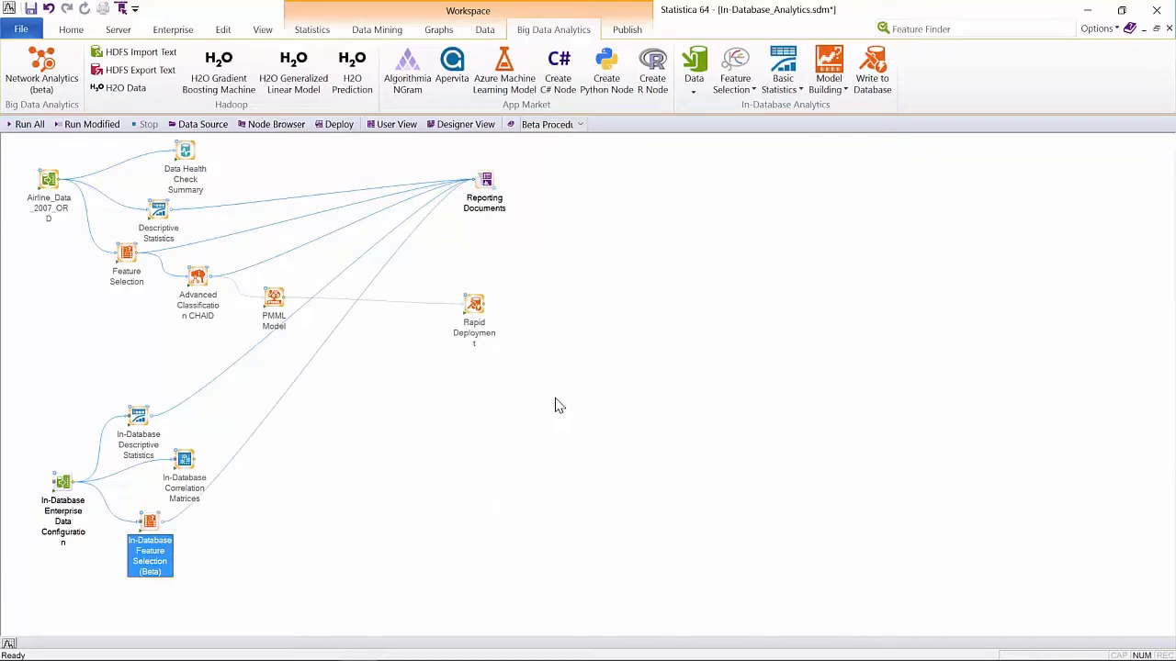
{"action": "mouse_move", "coordinate": [828, 70]}
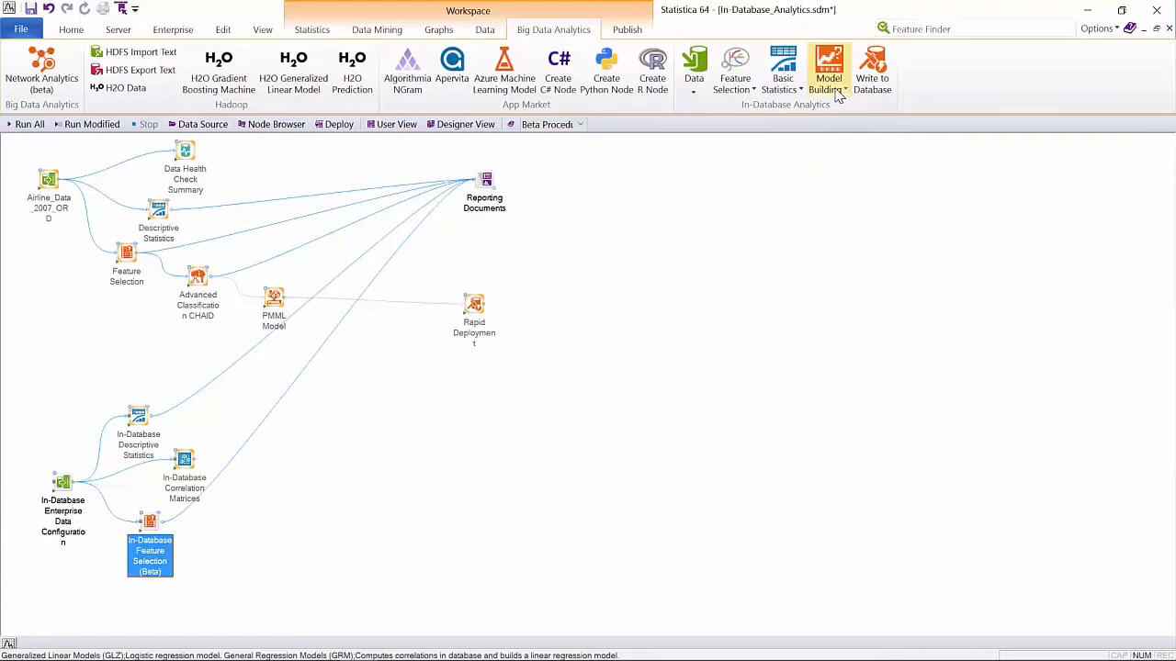
Add an In-Database Logistic Regression node and begin choosing its variables
{"action": "left_click", "coordinate": [830, 70]}
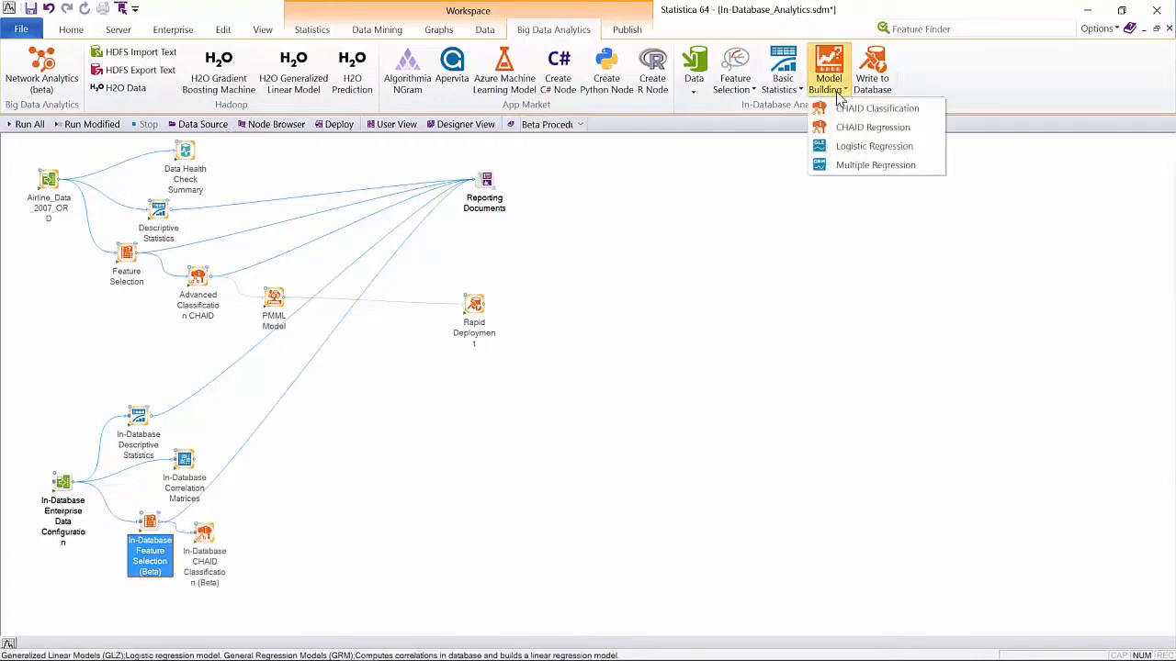
{"action": "left_click", "coordinate": [874, 147]}
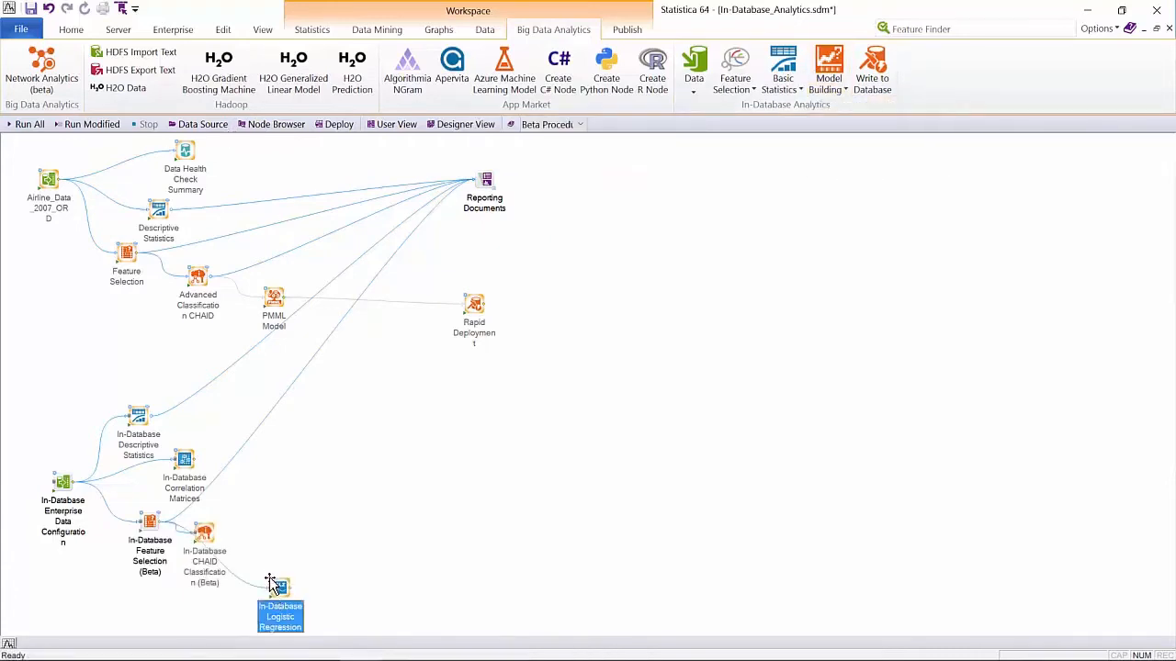
{"action": "double_click", "coordinate": [279, 588]}
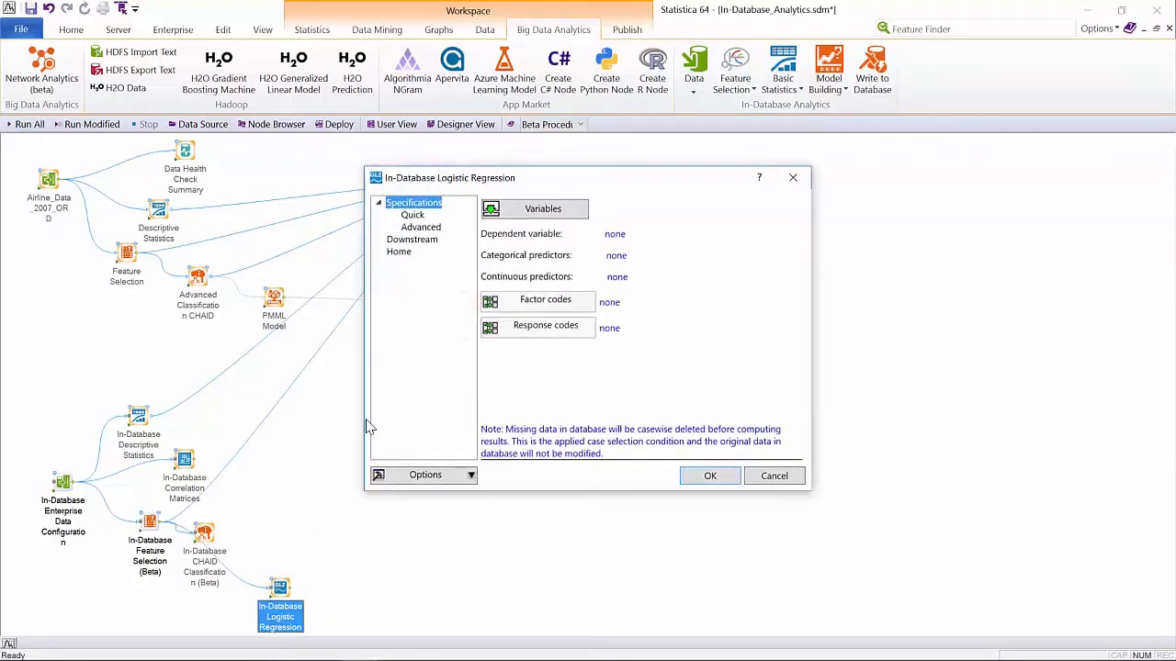
{"action": "left_click", "coordinate": [543, 209]}
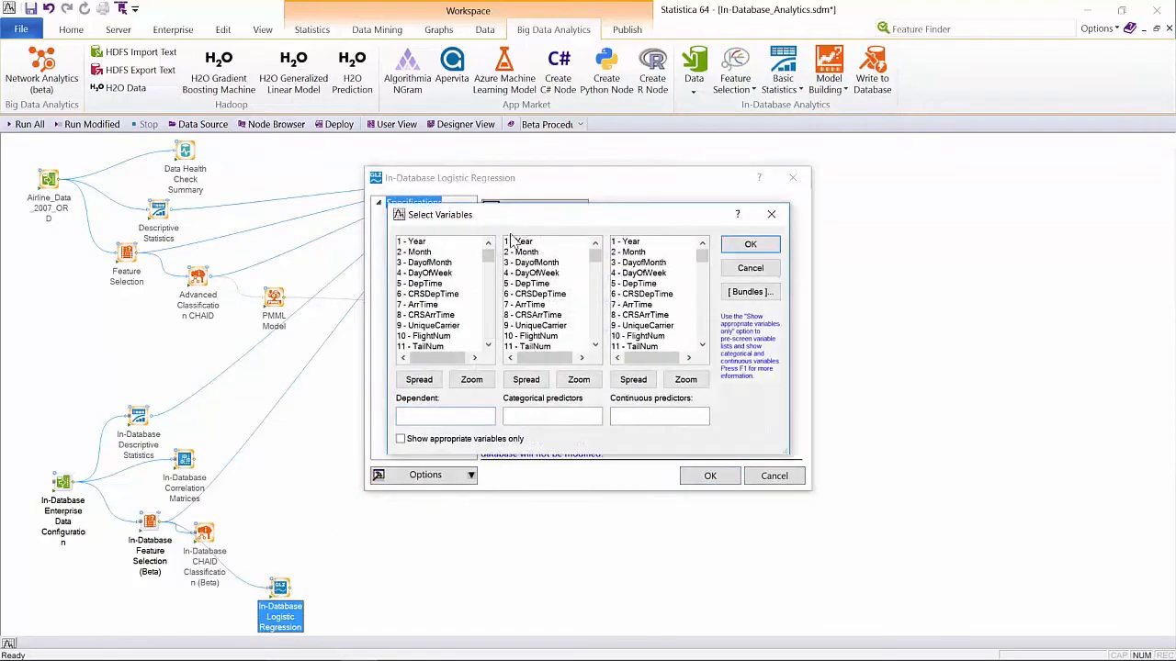
Set DelayGt15 (variable 98) as dependent with 82–95 as continuous predictors for the regression
{"action": "scroll", "scroll_direction": "down", "scroll_amount": 3}
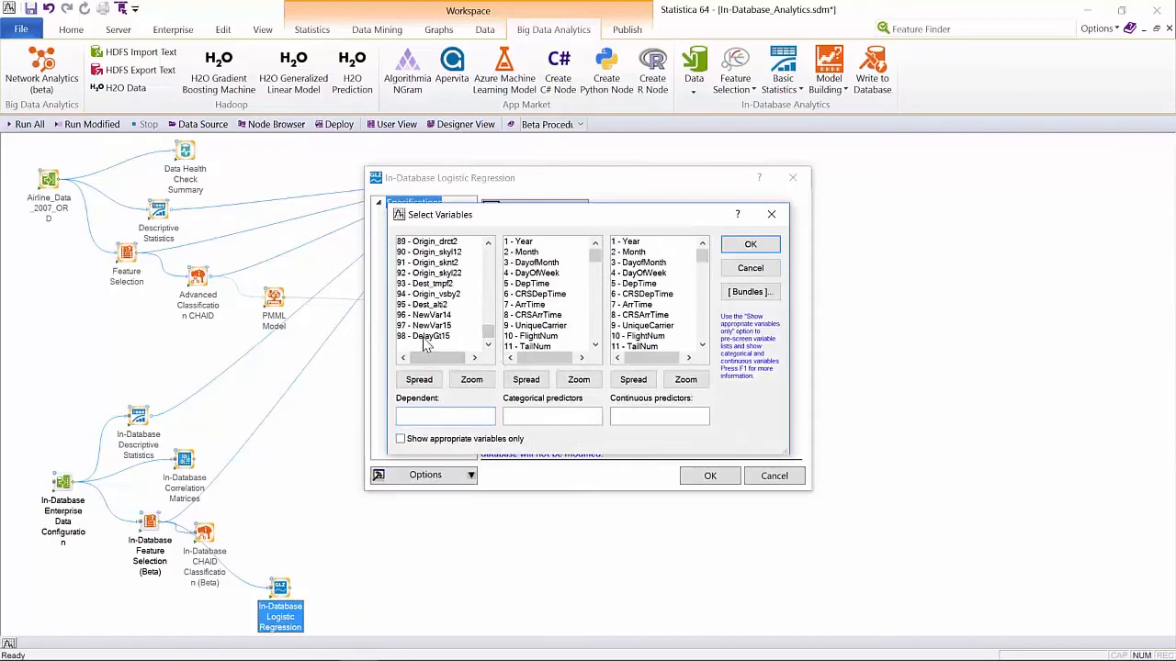
{"action": "left_click", "coordinate": [425, 334]}
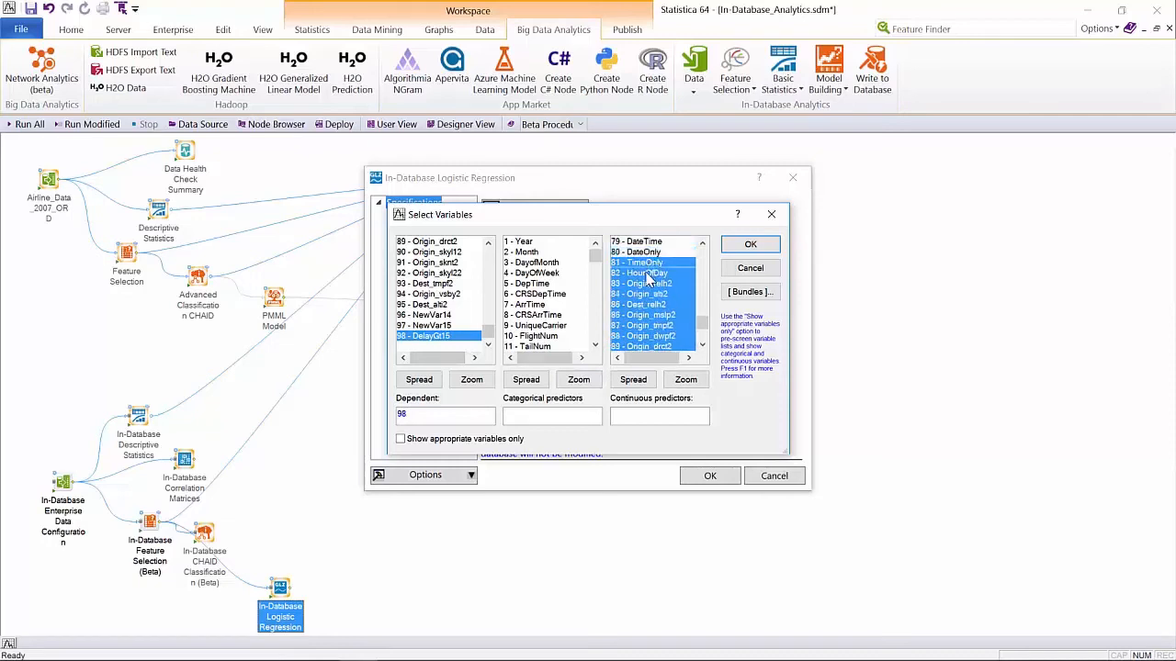
{"action": "left_click", "coordinate": [749, 243]}
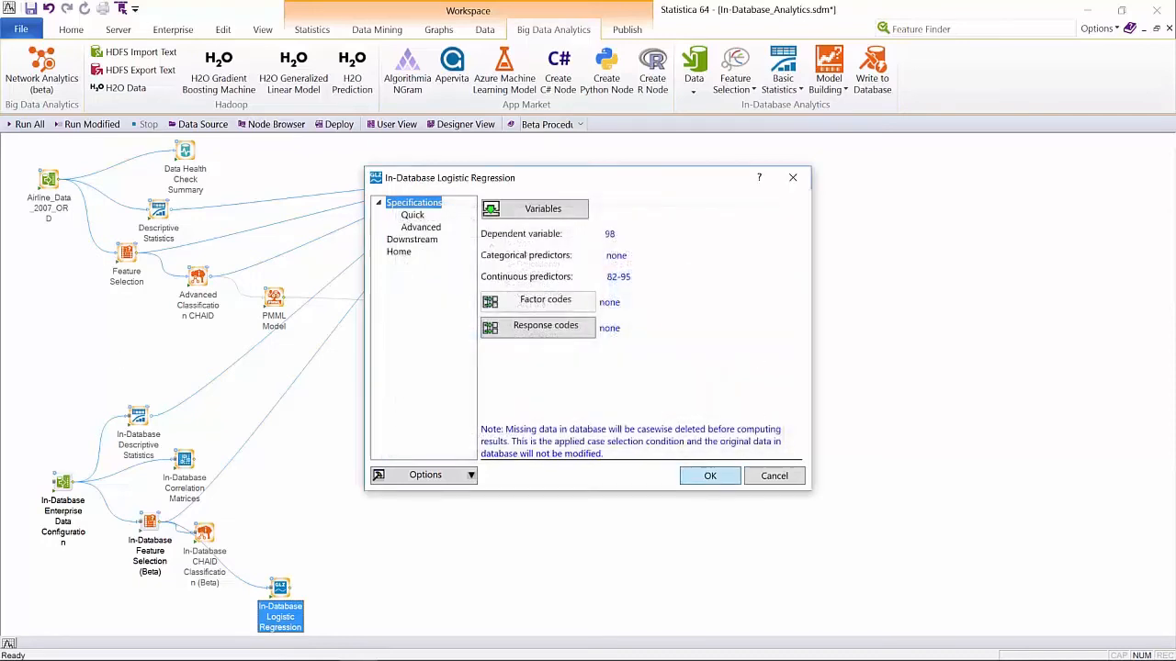
{"action": "left_click", "coordinate": [709, 474]}
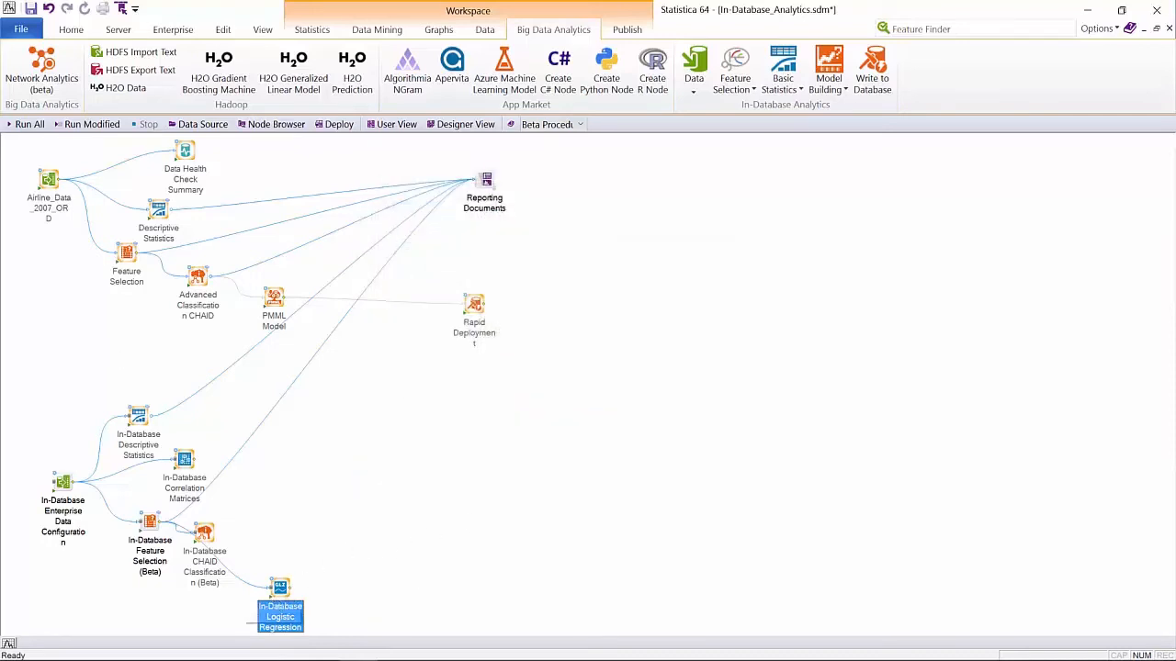
{"action": "left_click", "coordinate": [150, 542]}
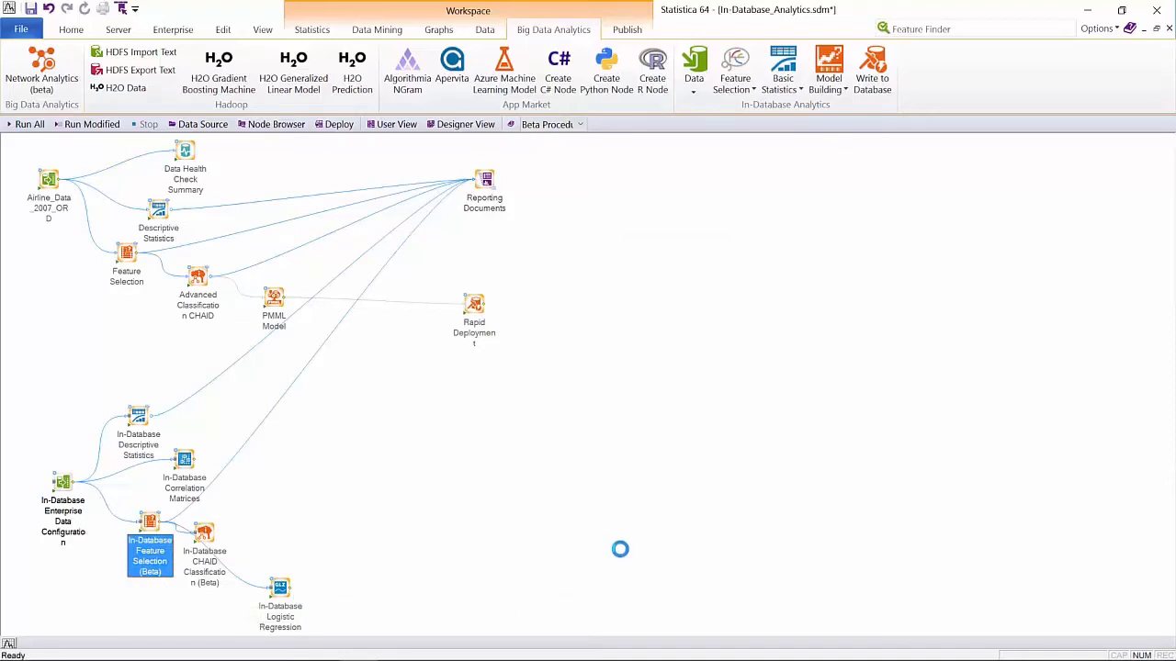